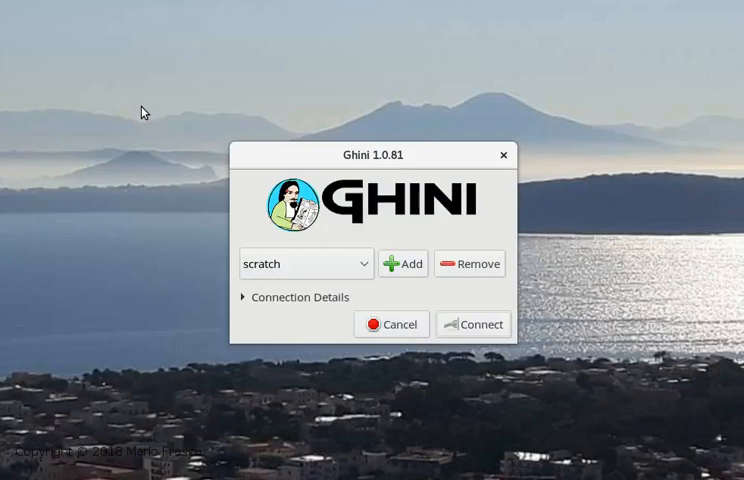
{"action": "mouse_move", "coordinate": [456, 318]}
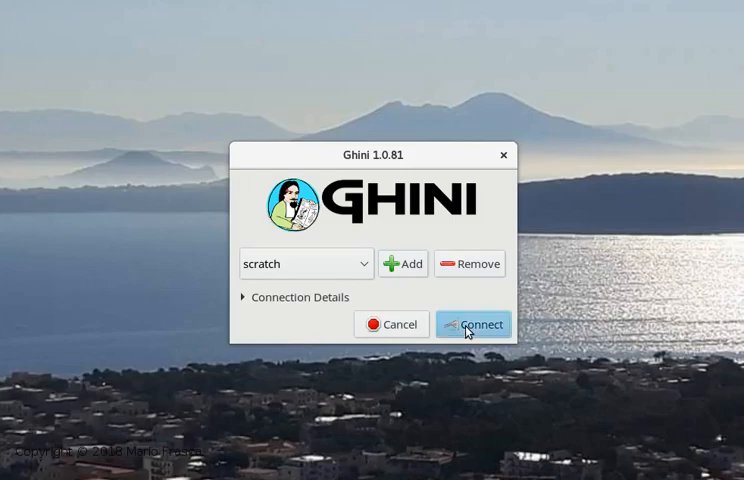
Connect to the 'scratch' database to show its collection totals
{"action": "left_click", "coordinate": [472, 324]}
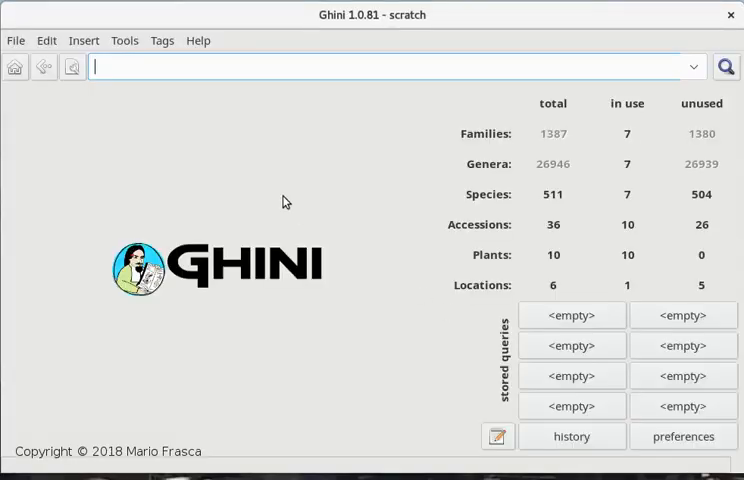
{"action": "mouse_move", "coordinate": [356, 224]}
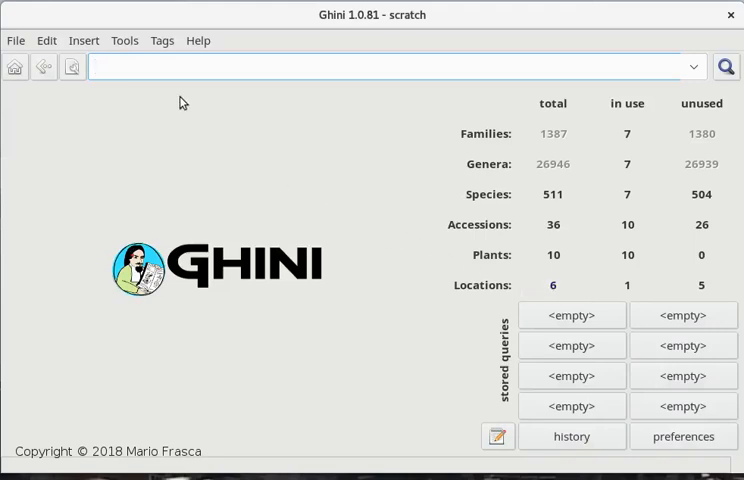
Start a new accession 2018.0003 via Insert > Accession with quantity 1
{"action": "left_click", "coordinate": [84, 40]}
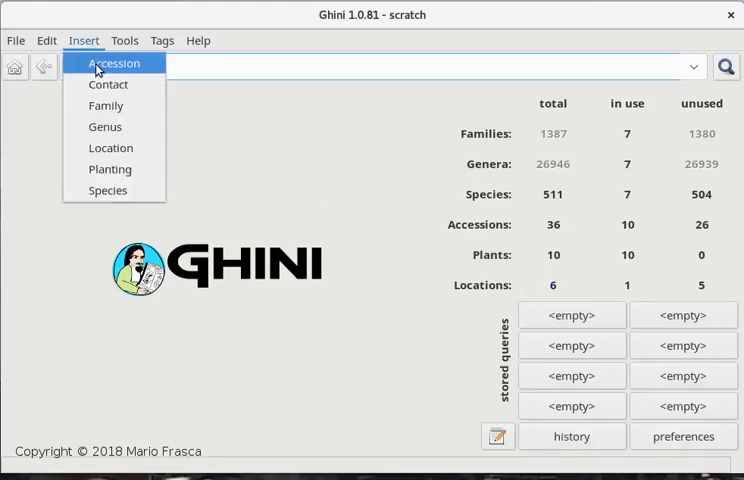
{"action": "left_click", "coordinate": [116, 64]}
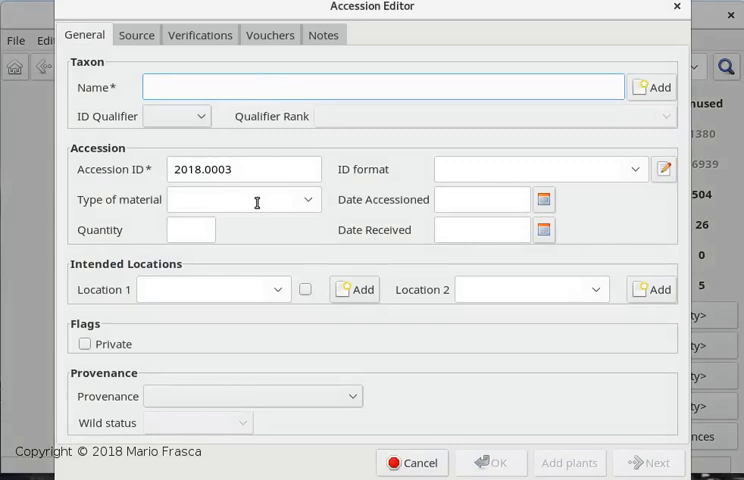
{"action": "mouse_move", "coordinate": [510, 200]}
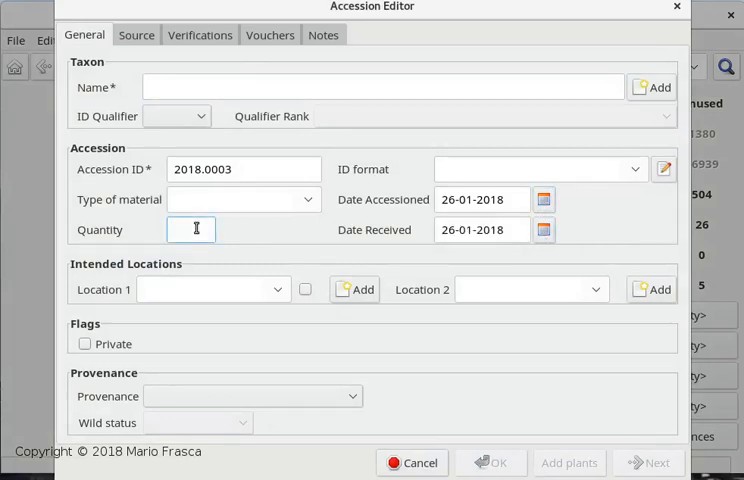
{"action": "type", "text": "1"}
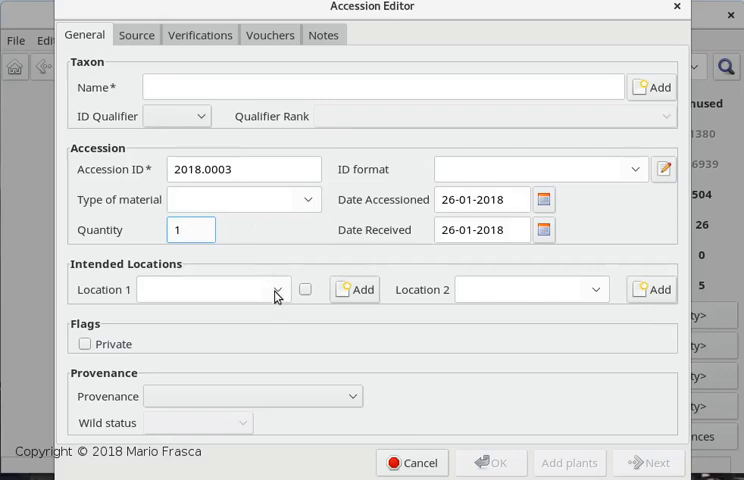
Set intended location bed-1 (ticked) and date received 19-01-2018 with Planting material
{"action": "left_click", "coordinate": [280, 288]}
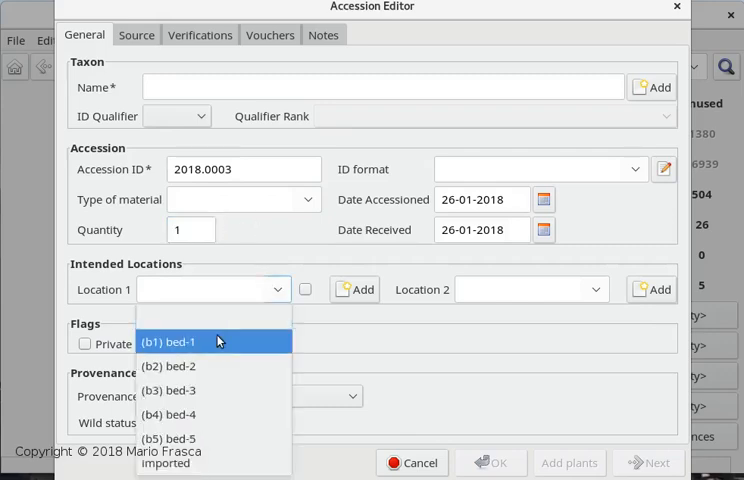
{"action": "left_click", "coordinate": [168, 340]}
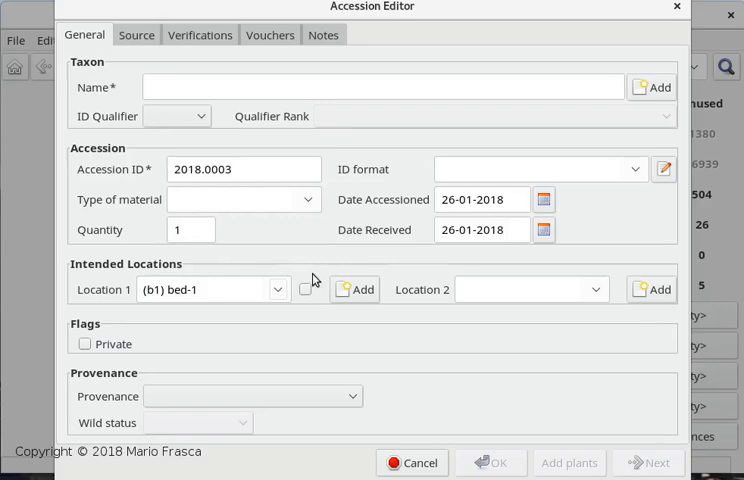
{"action": "left_click", "coordinate": [304, 288]}
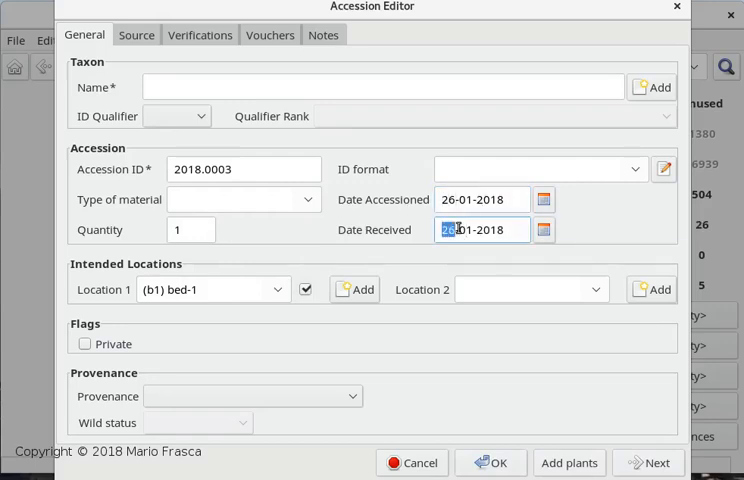
{"action": "type", "text": "19"}
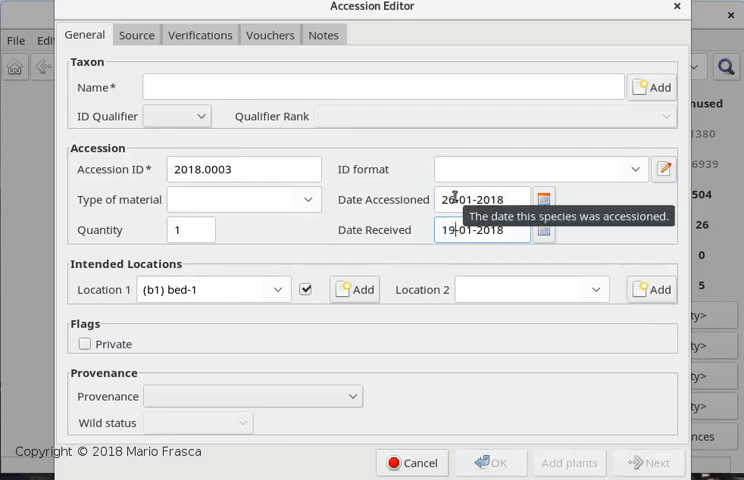
{"action": "mouse_move", "coordinate": [196, 230]}
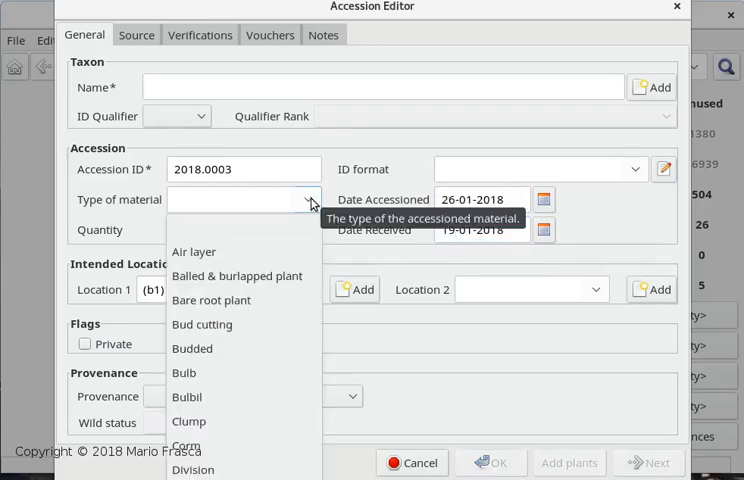
{"action": "mouse_move", "coordinate": [236, 372]}
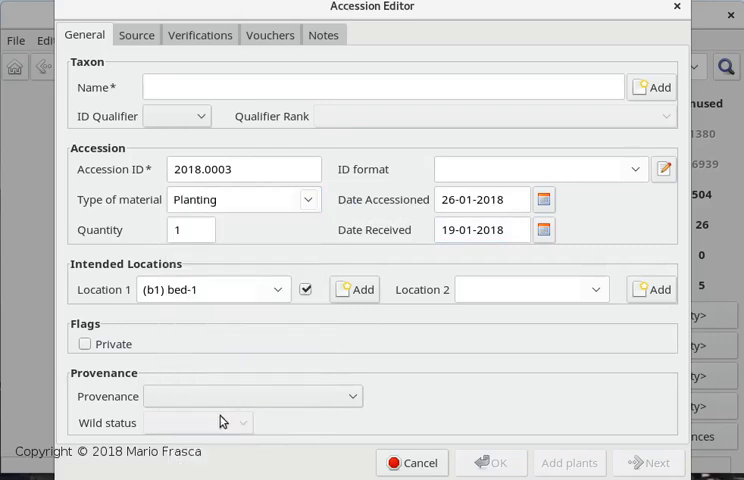
{"action": "mouse_move", "coordinate": [254, 140]}
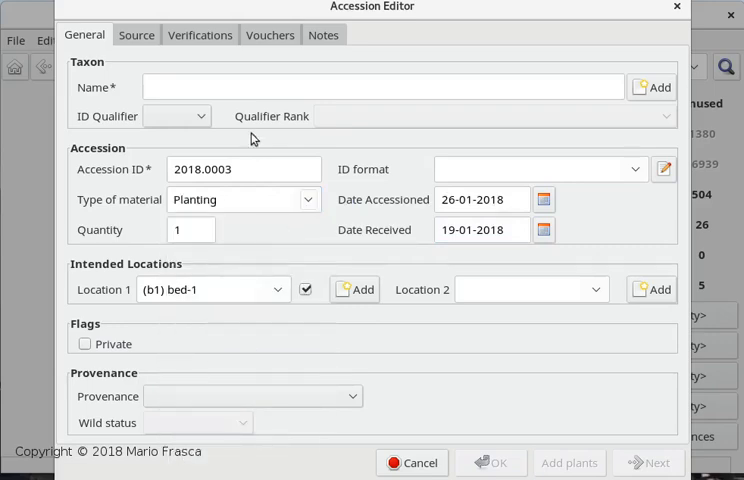
{"action": "mouse_move", "coordinate": [268, 200]}
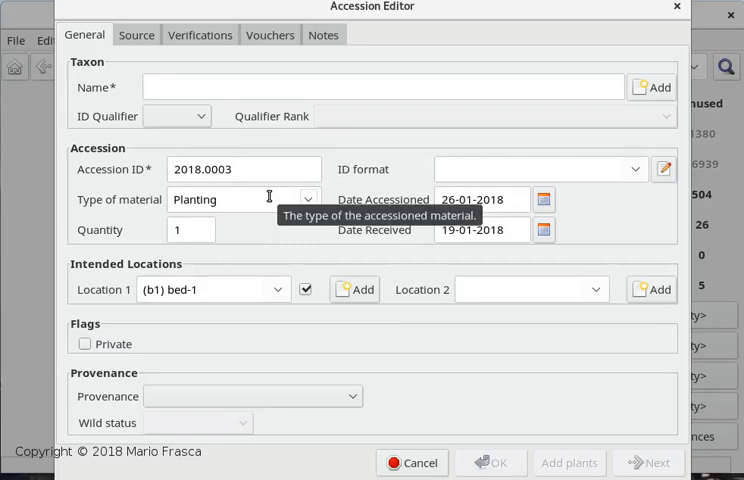
{"action": "mouse_move", "coordinate": [296, 236]}
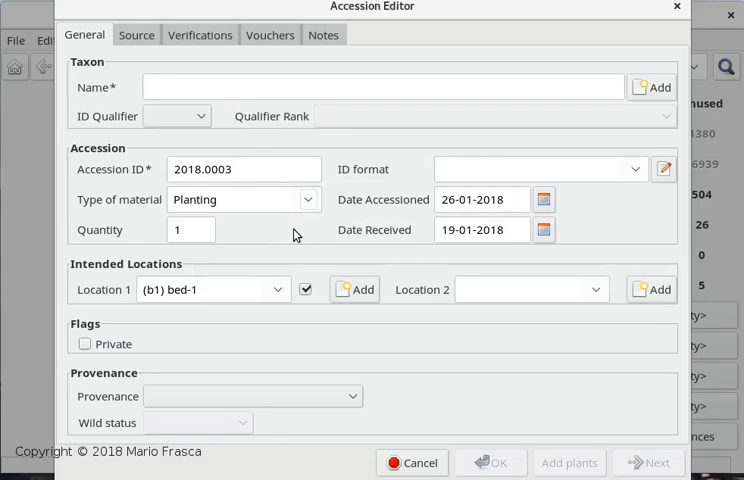
Name the accession's taxon Cocos nucifera L. from the 'coc' completion list
{"action": "left_click", "coordinate": [384, 86]}
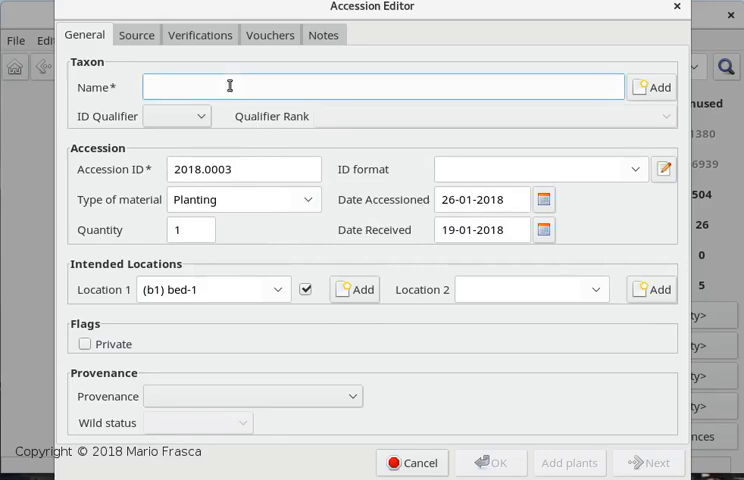
{"action": "type", "text": "coc"}
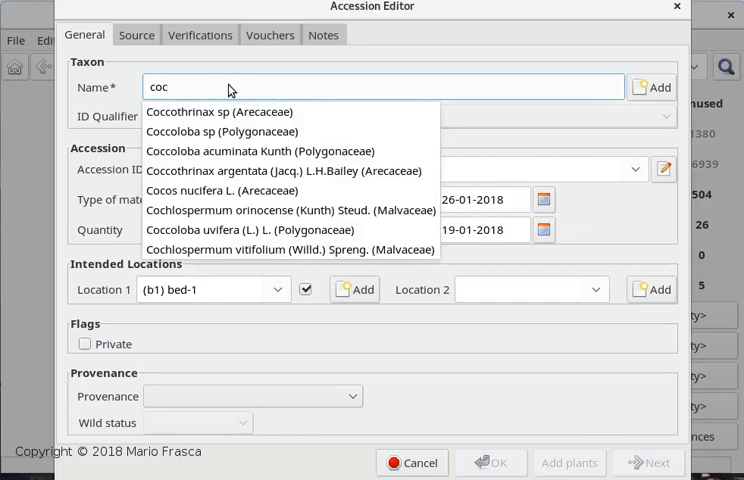
{"action": "left_click", "coordinate": [236, 190]}
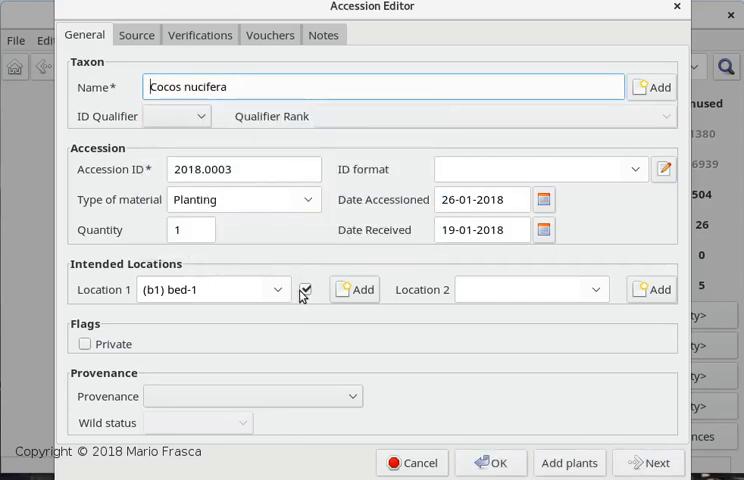
{"action": "left_click", "coordinate": [304, 290]}
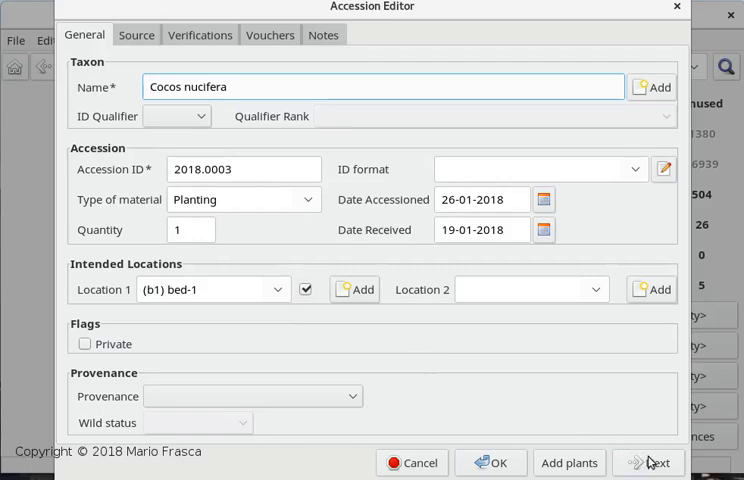
{"action": "mouse_move", "coordinate": [340, 318]}
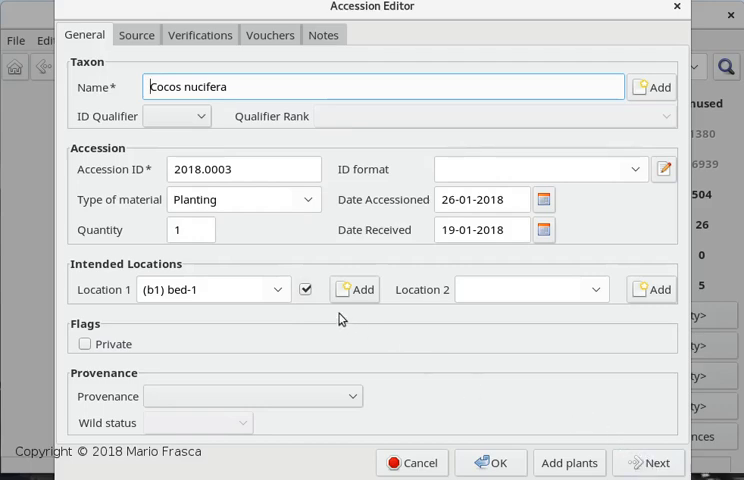
{"action": "mouse_move", "coordinate": [308, 308]}
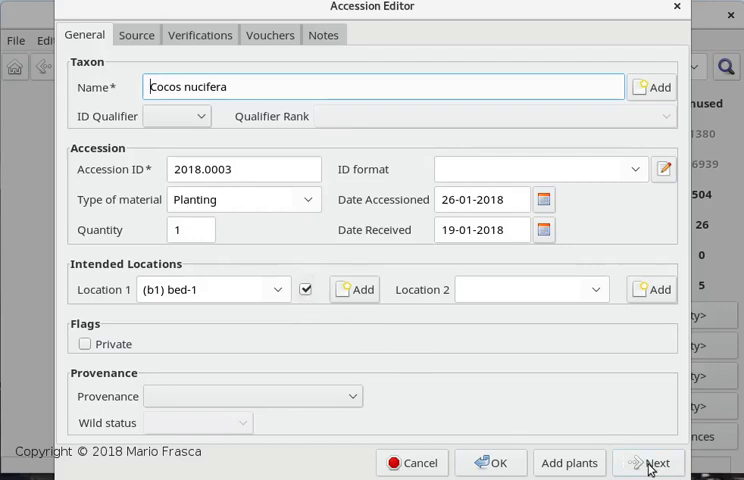
Save 2018.0003 and name the next accession 2018.0004 Strelitzia alba
{"action": "left_click", "coordinate": [658, 462]}
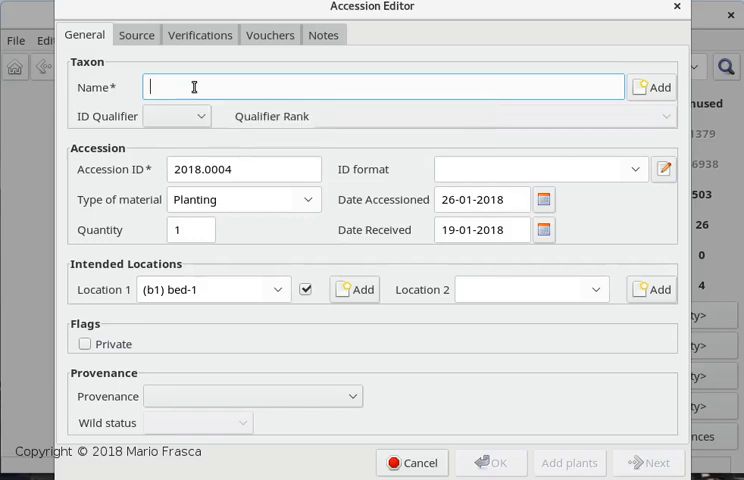
{"action": "type", "text": "S"}
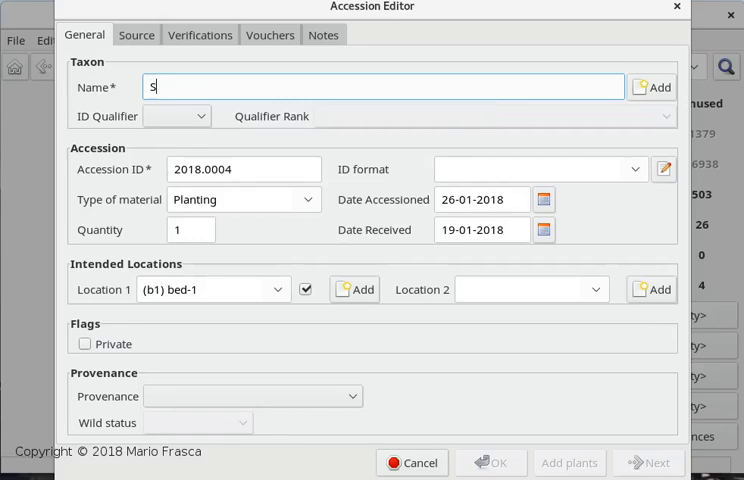
{"action": "key", "text": "backspace"}
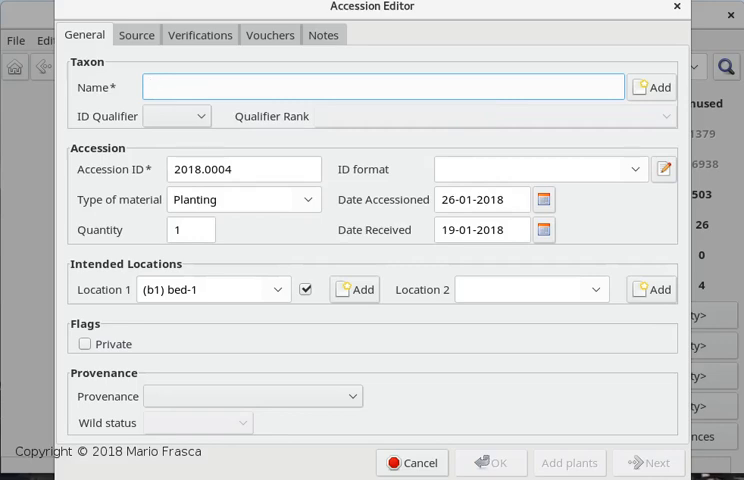
{"action": "type", "text": "alba"}
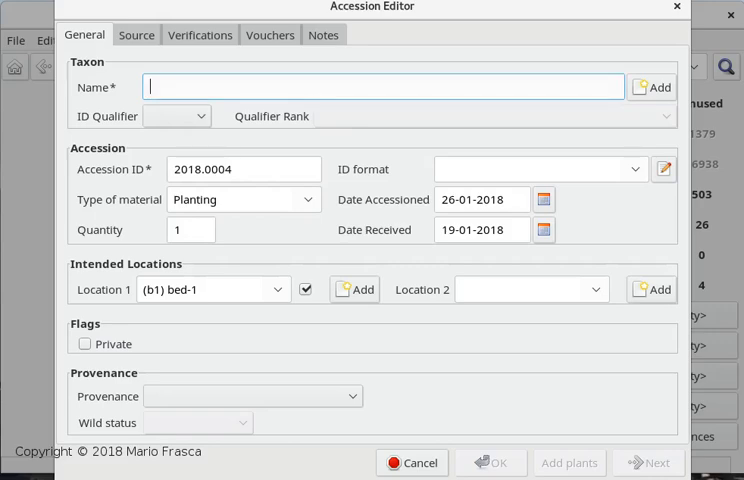
{"action": "type", "text": "C al"}
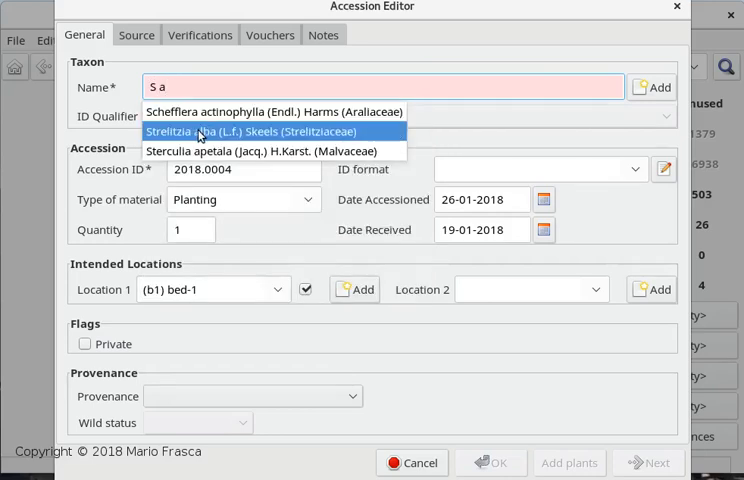
{"action": "left_click", "coordinate": [200, 132]}
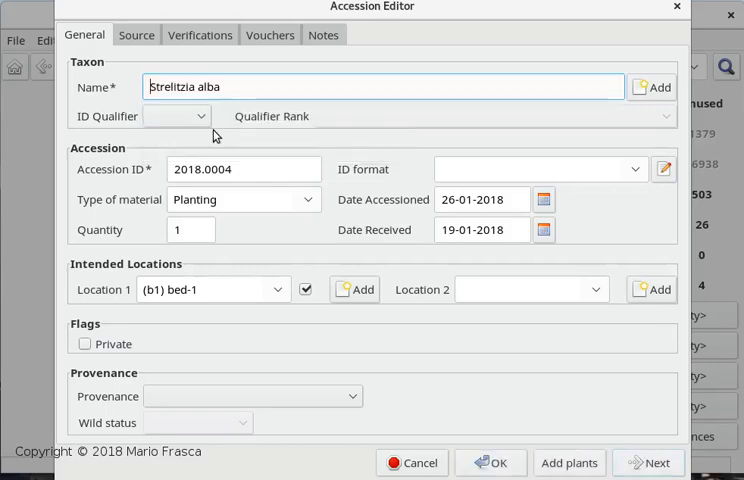
{"action": "mouse_move", "coordinate": [480, 416]}
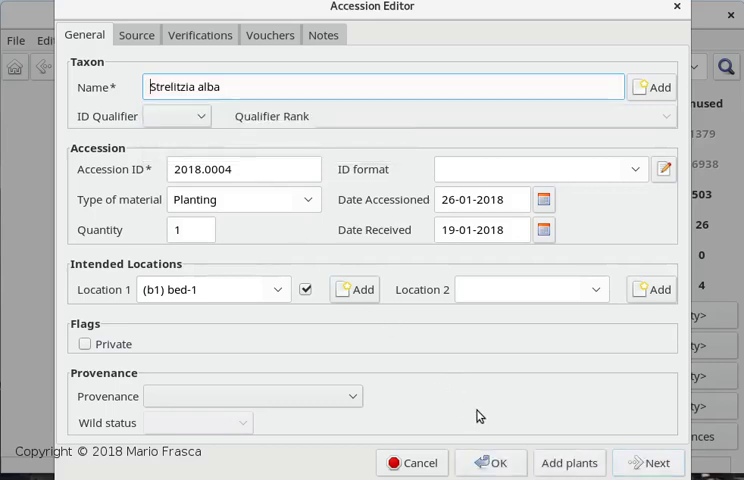
{"action": "mouse_move", "coordinate": [576, 436]}
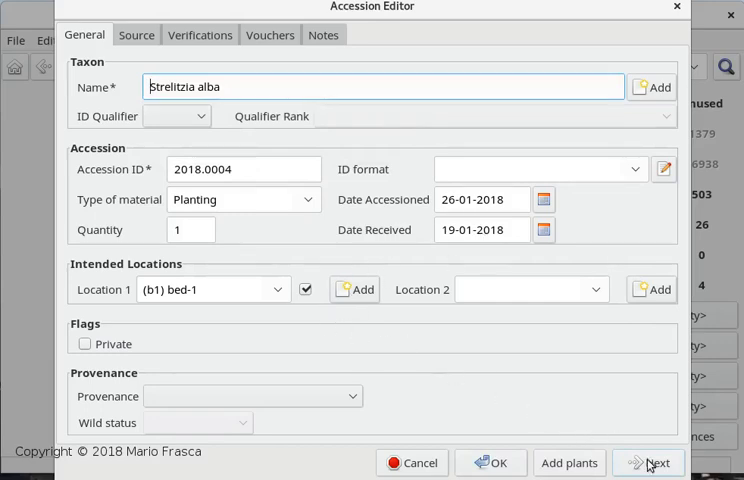
Save 2018.0004 and name accession 2018.0005 Cocos nucifera
{"action": "left_click", "coordinate": [648, 464]}
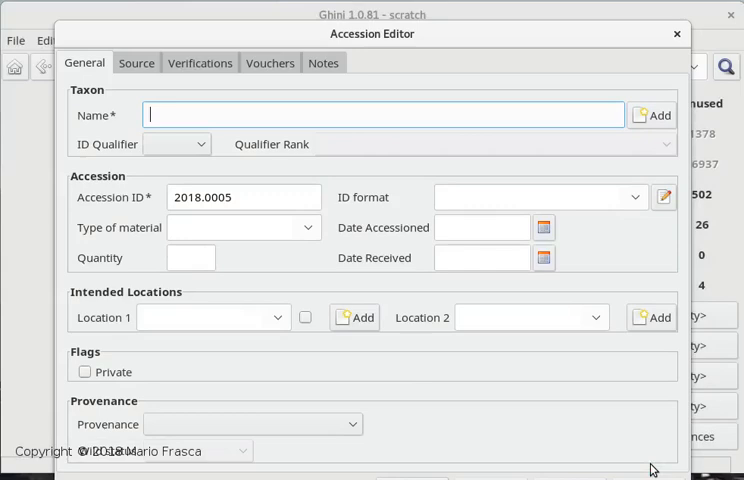
{"action": "mouse_move", "coordinate": [414, 192]}
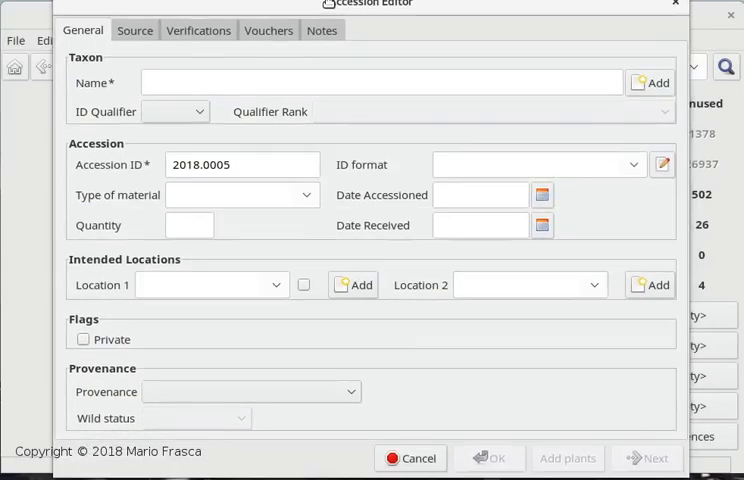
{"action": "type", "text": "Coc n"}
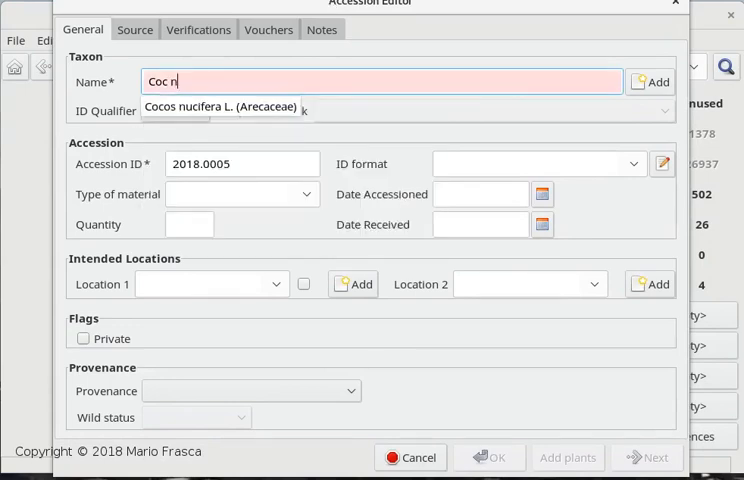
{"action": "left_click", "coordinate": [222, 108]}
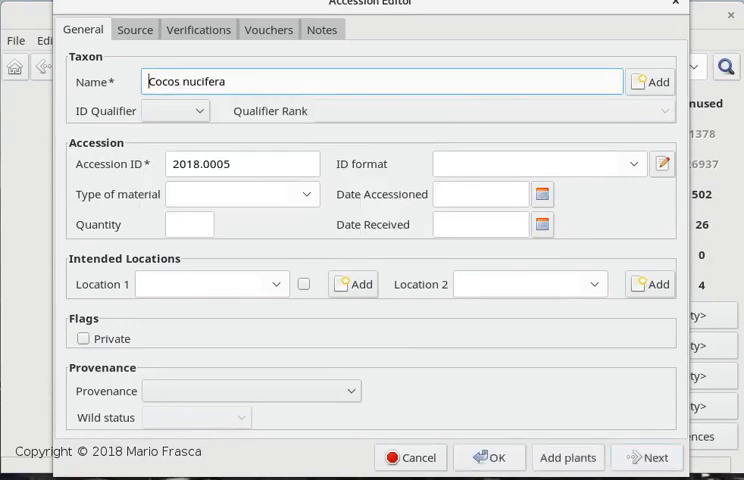
{"action": "mouse_move", "coordinate": [396, 160]}
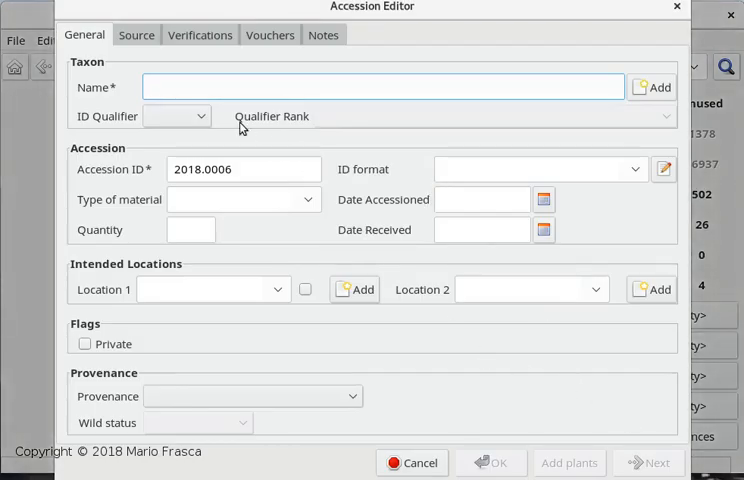
Name accession 2018.0006 Mauritia flexuosa L.f. from the 'Mau' suggestions
{"action": "left_click", "coordinate": [384, 88]}
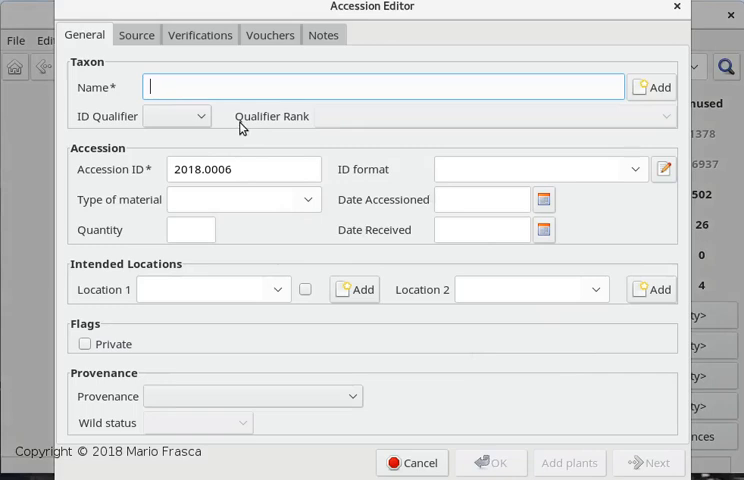
{"action": "type", "text": "Mau"}
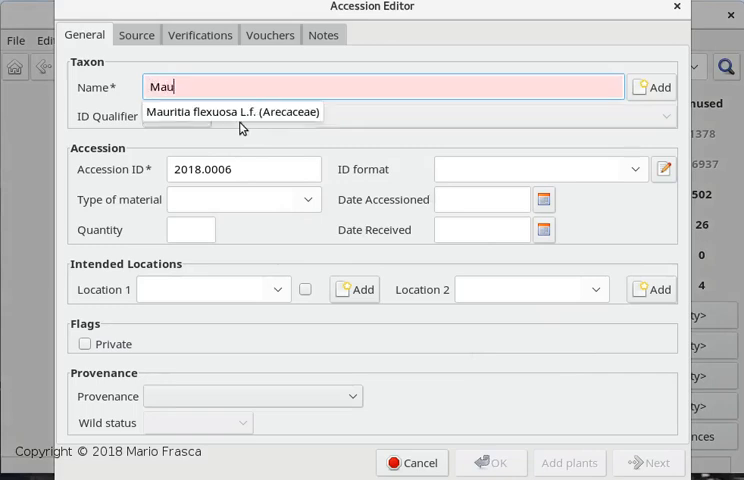
{"action": "left_click", "coordinate": [232, 112]}
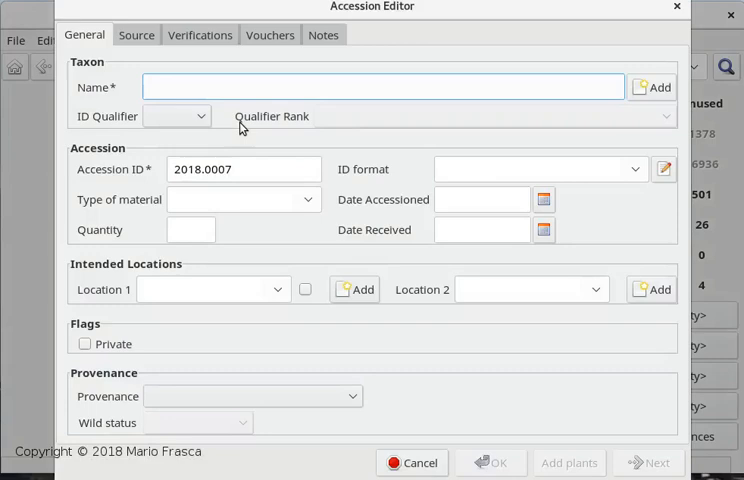
Fill 2018.0007 with copied shared data, name it Cocos nucifera and set location bed-2
{"action": "left_click", "coordinate": [384, 88]}
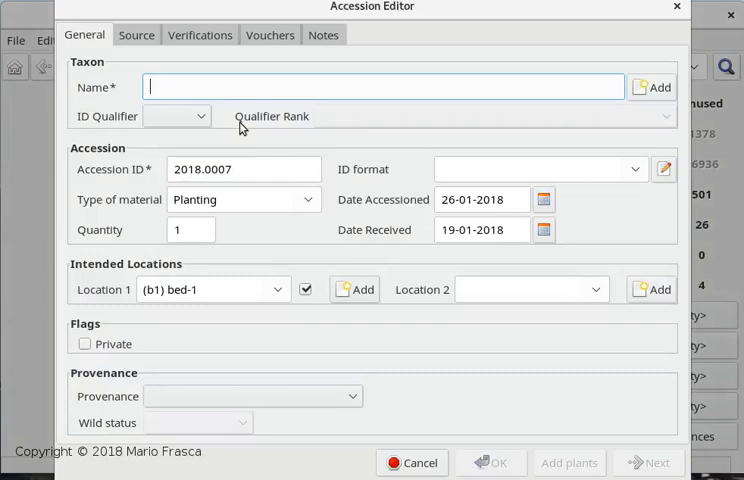
{"action": "type", "text": "Co n"}
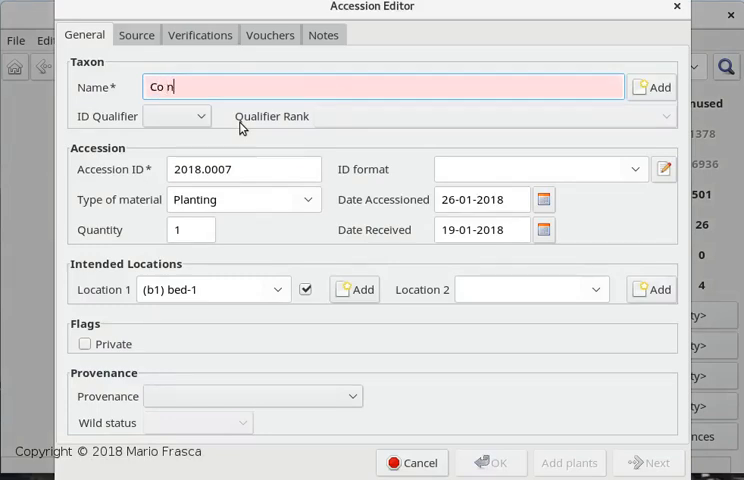
{"action": "type", "text": "Cocos nucifera"}
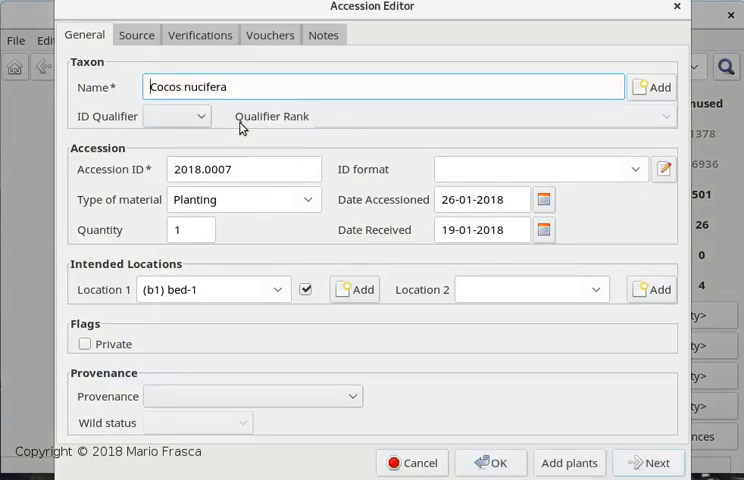
{"action": "mouse_move", "coordinate": [222, 200]}
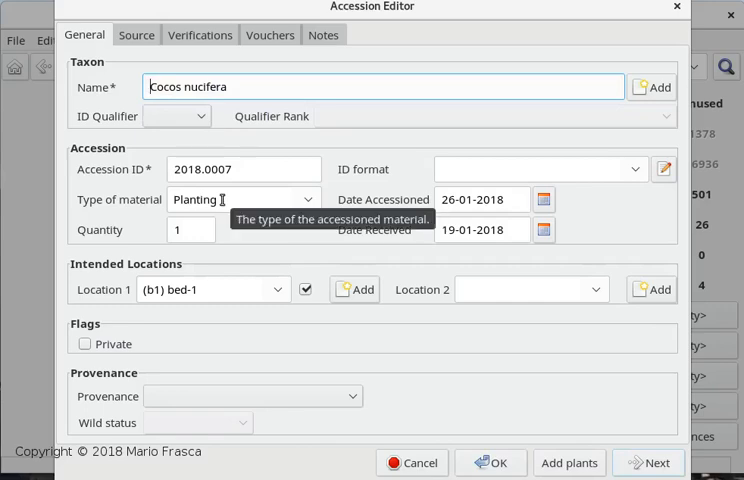
{"action": "left_click", "coordinate": [276, 288]}
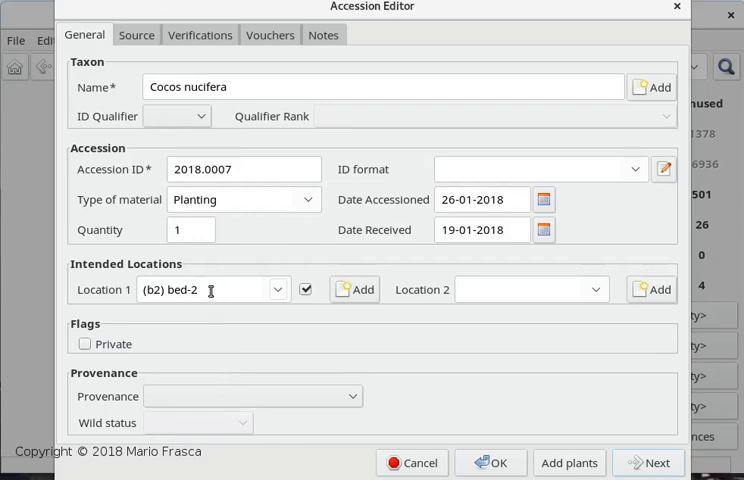
{"action": "mouse_move", "coordinate": [220, 322]}
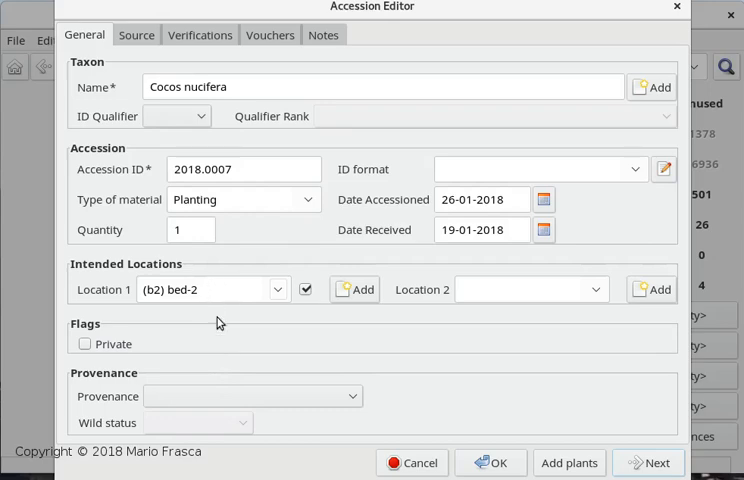
{"action": "mouse_move", "coordinate": [266, 354]}
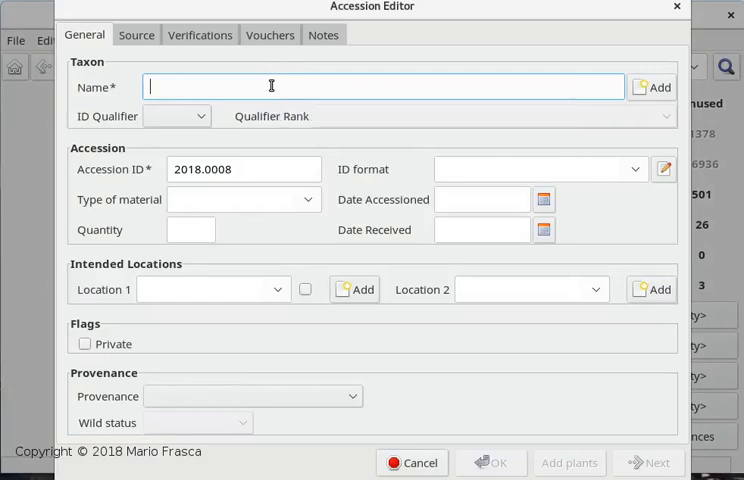
Name 2018.0008 Mauritia flexuosa with copied bed-2 data, save it and close the editor
{"action": "type", "text": "Ma"}
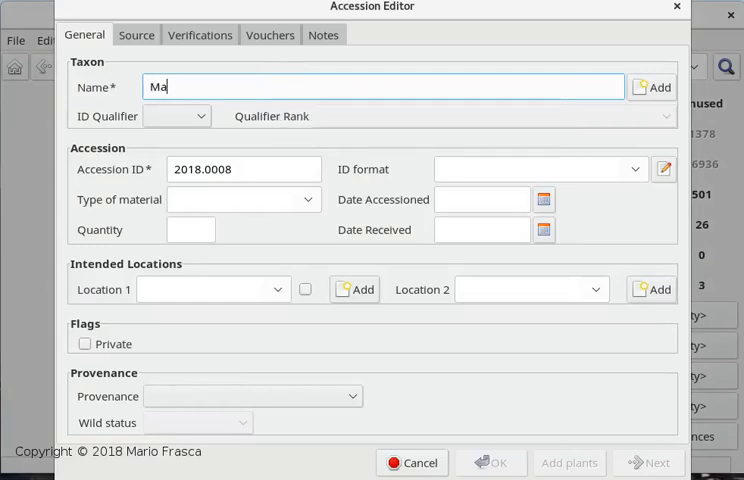
{"action": "type", "text": "fe"}
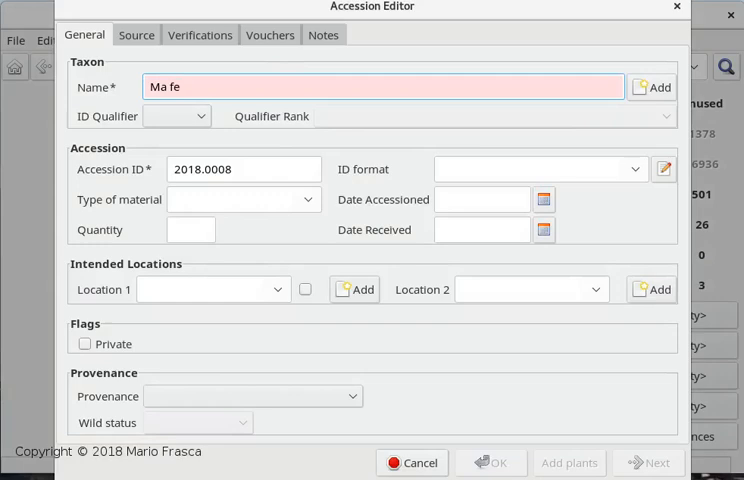
{"action": "type", "text": "Mauritia flexuosa"}
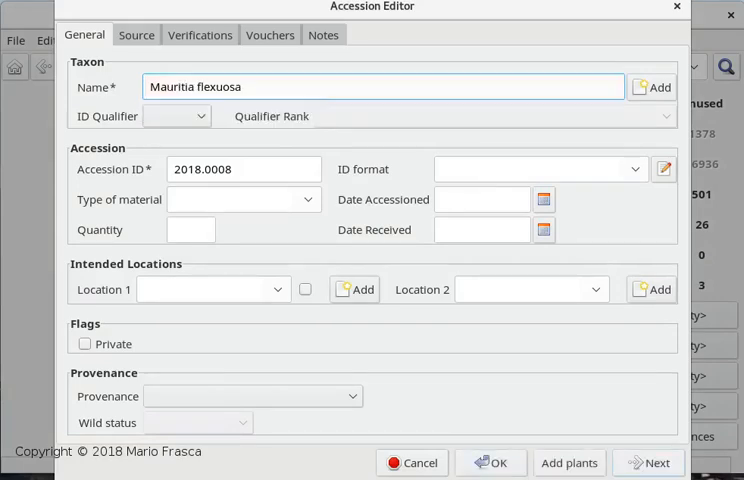
{"action": "left_click", "coordinate": [384, 86]}
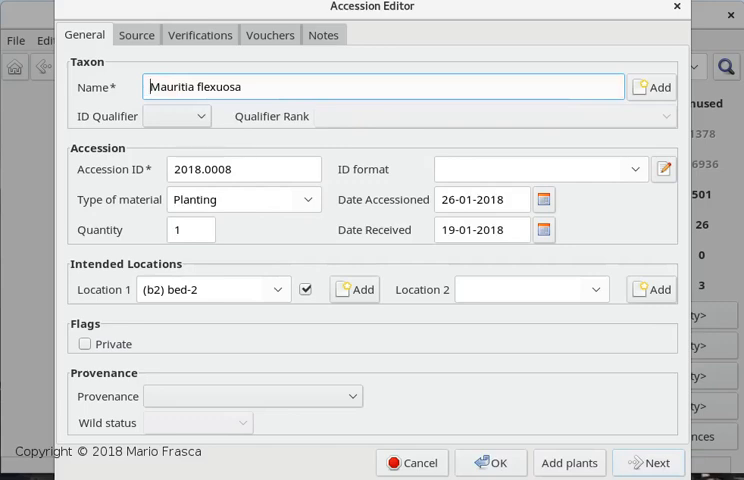
{"action": "mouse_move", "coordinate": [256, 312]}
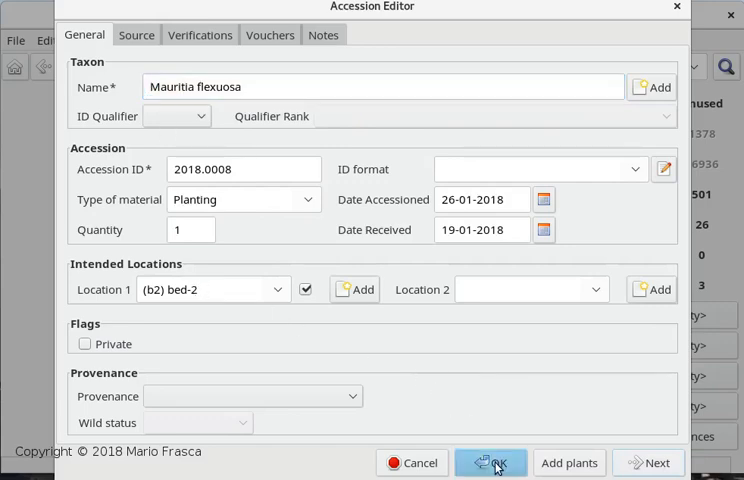
{"action": "left_click", "coordinate": [492, 464]}
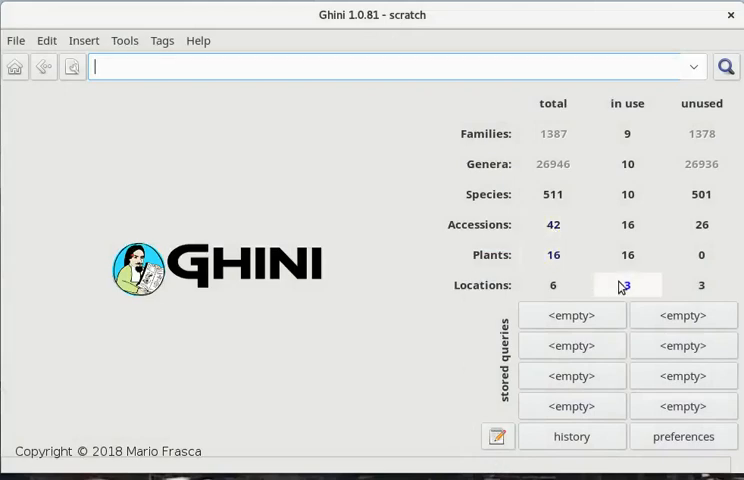
List locations in use and expand bed-2 and bed-1 to show their planted accessions
{"action": "left_click", "coordinate": [628, 284]}
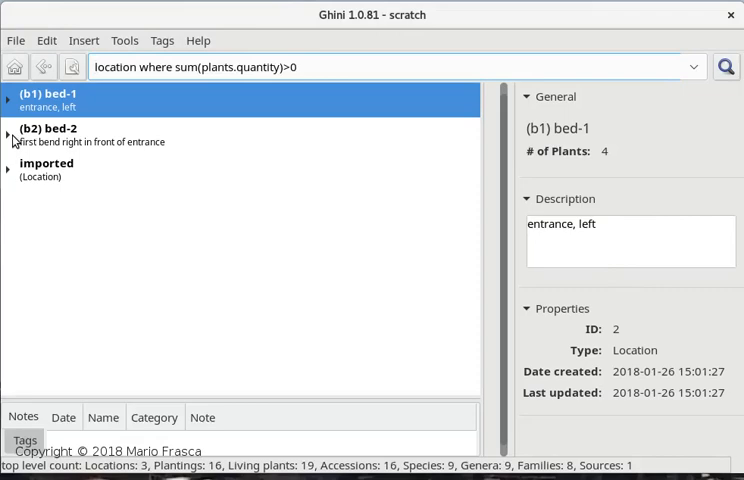
{"action": "left_click", "coordinate": [8, 134]}
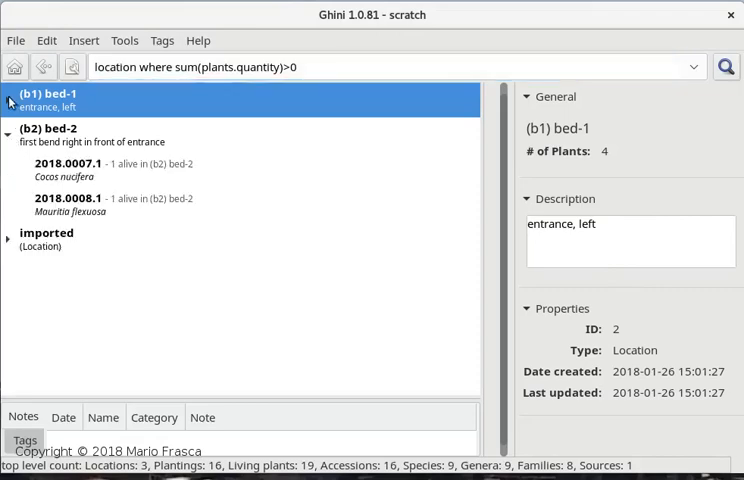
{"action": "left_click", "coordinate": [8, 92]}
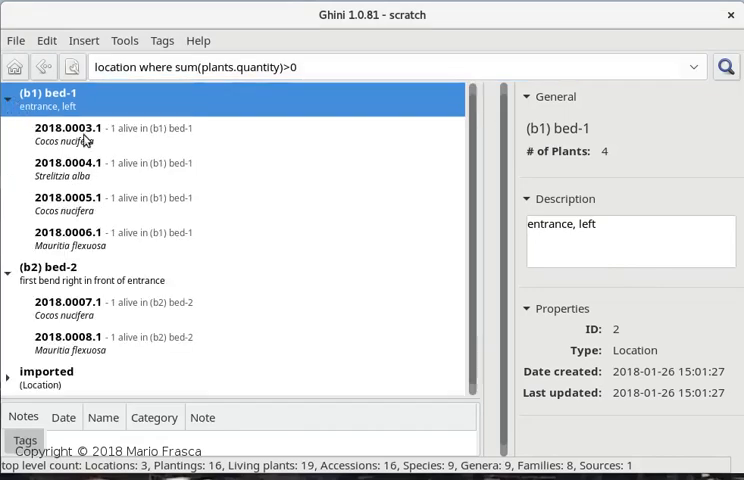